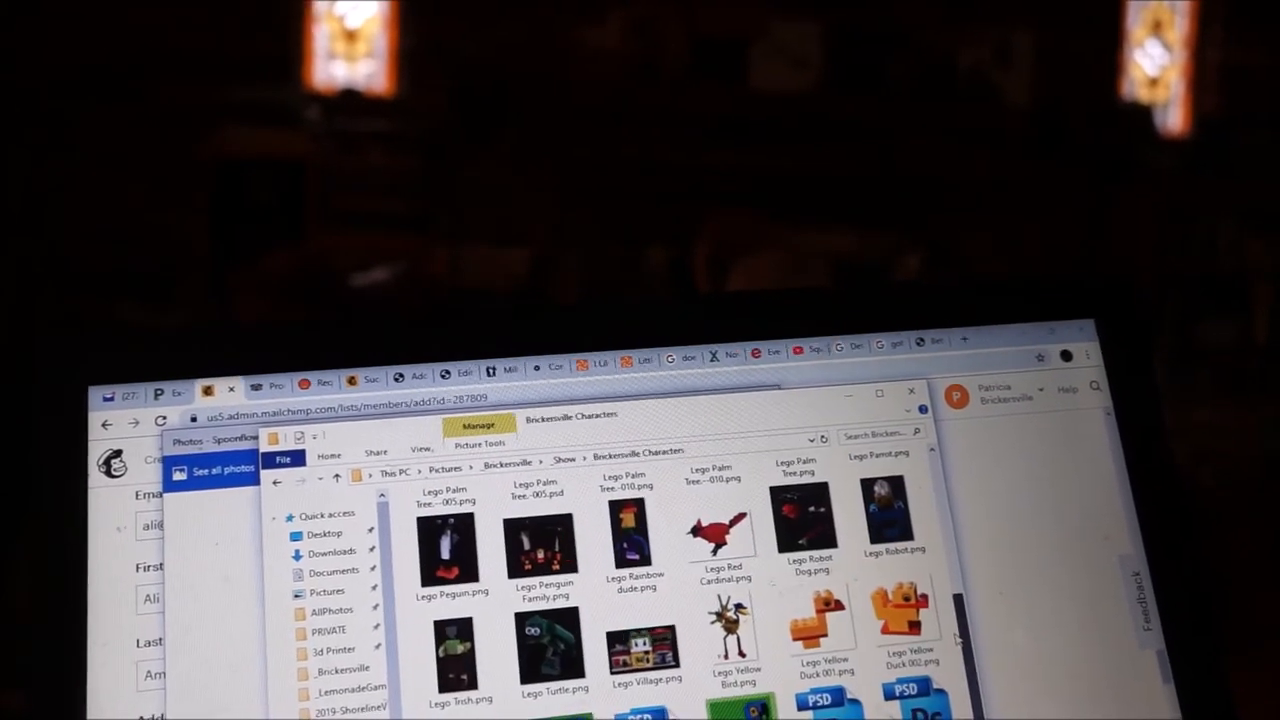
Scroll the Brickersville Characters folder down to Parrot.jpg and the Spoonflower composites.
scroll(down, 3)
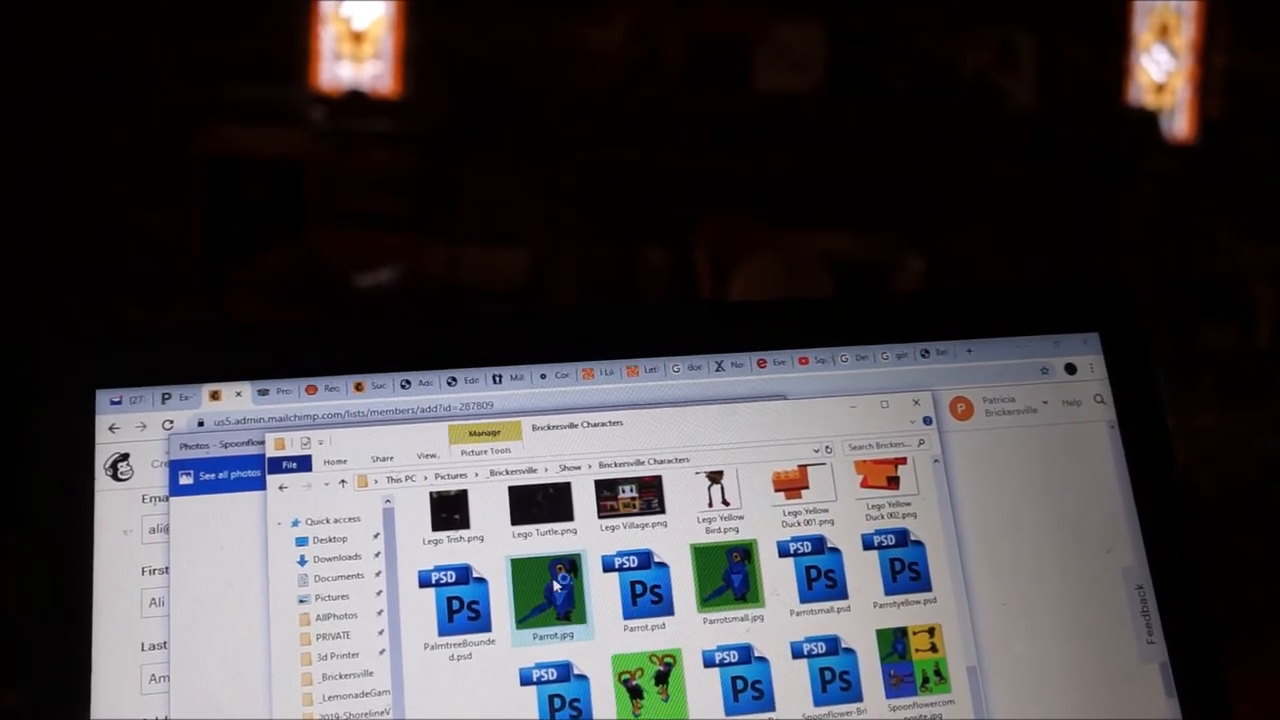
Open Spoonflowercomposite-4up.jpg in Photos to view the parrot, palm tree and bird panels.
double_click(550, 595)
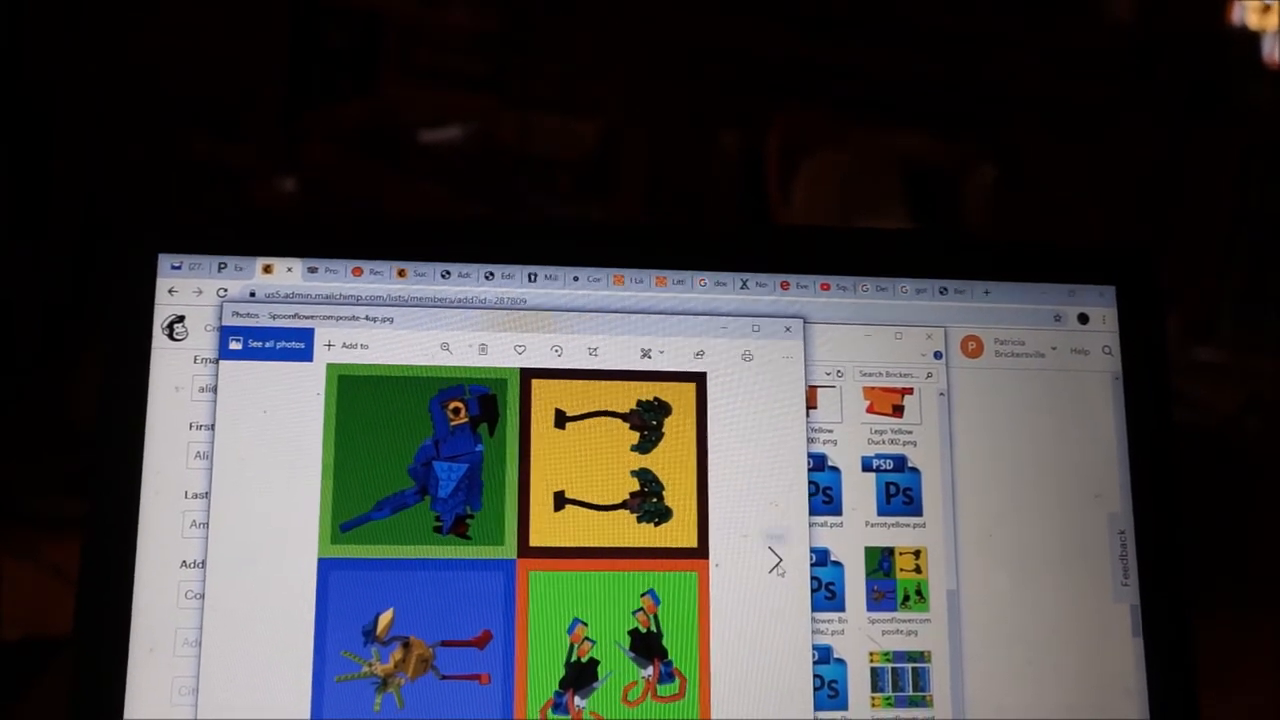
Advance past Spoonflower-ducks.jpg to Spoonflower-order1.jpg with the Brickersville banners.
click(775, 560)
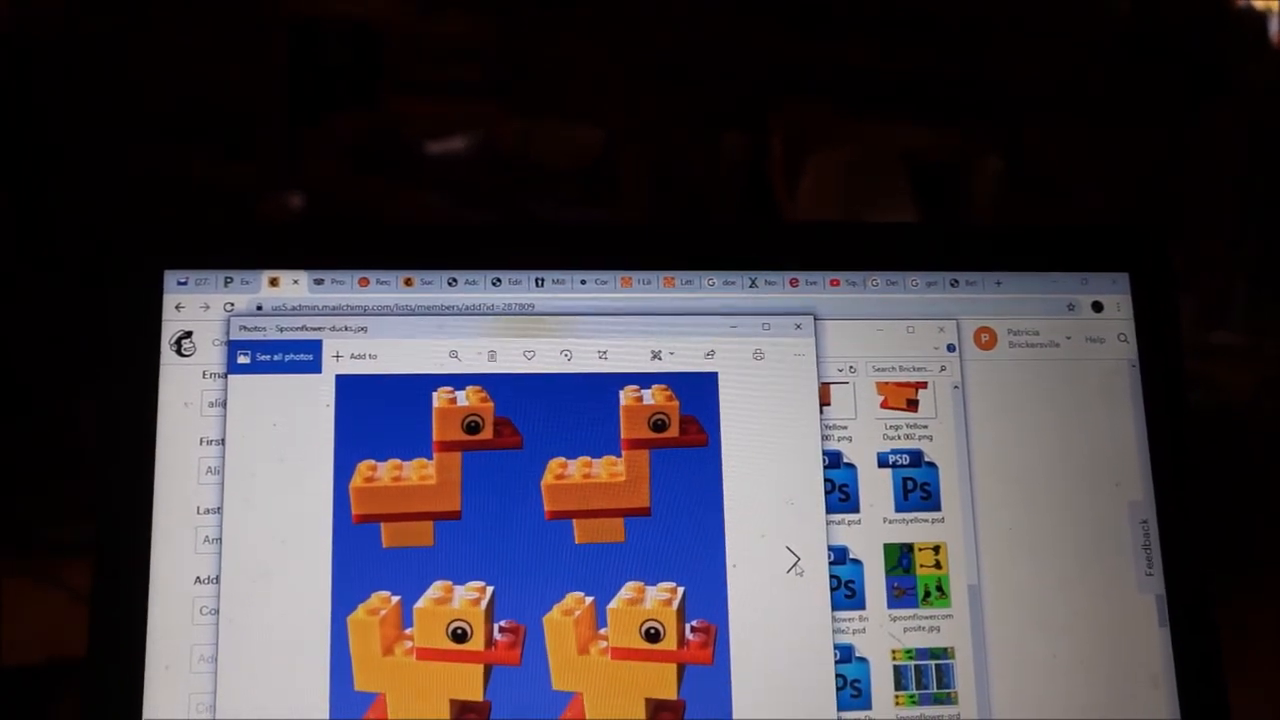
click(791, 558)
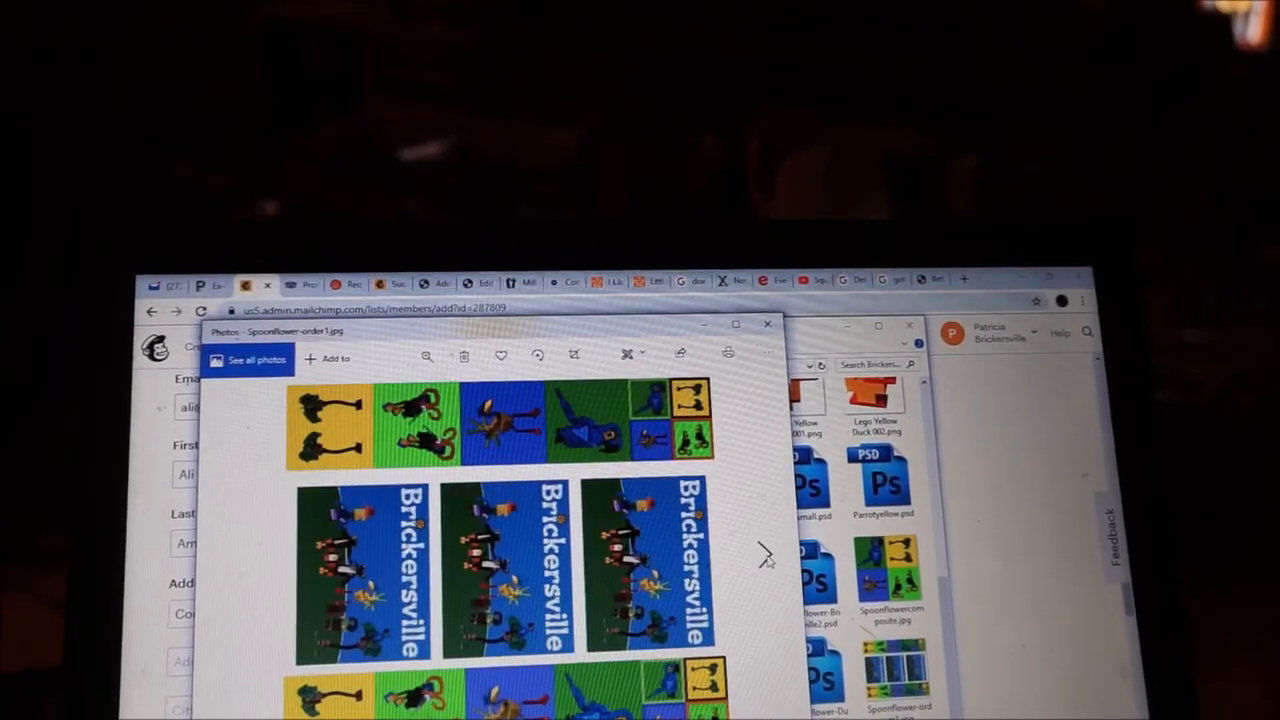